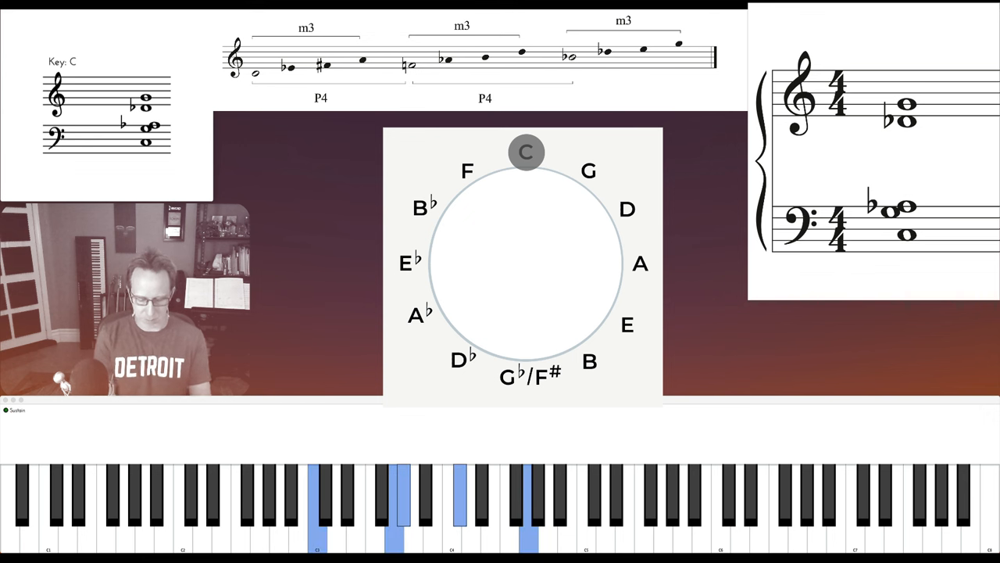
- Advance the circle-of-fifths overlay from C to E♭ and show the next chord voicing
{"action": "left_click", "coordinate": [410, 261]}
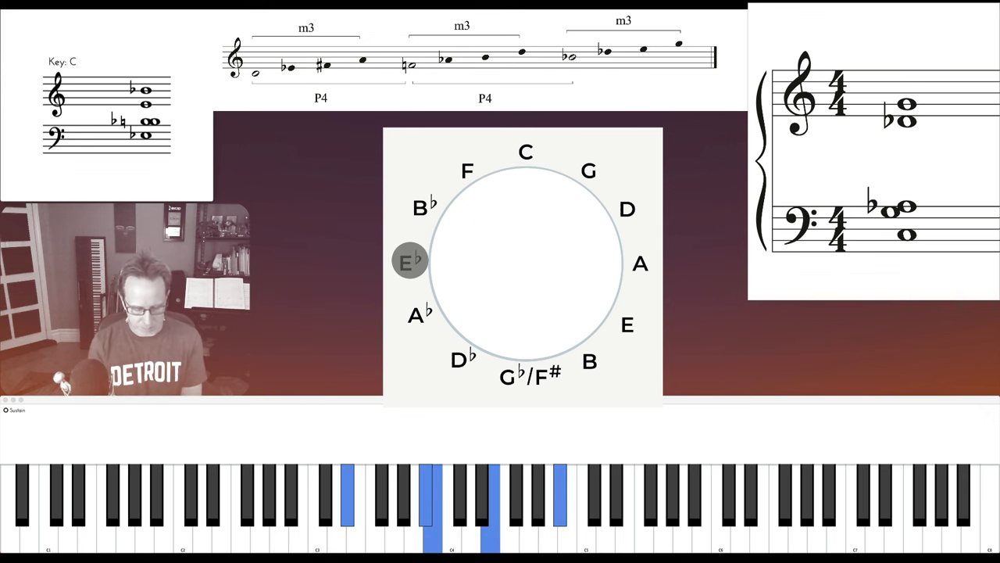